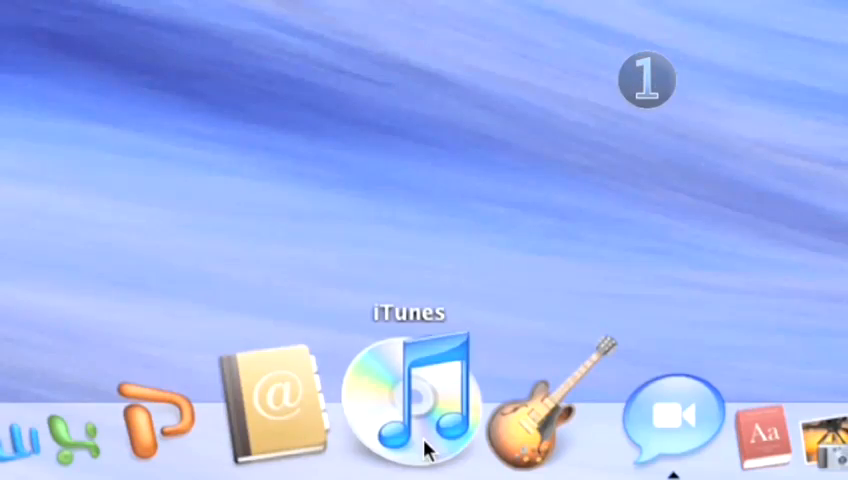
# - Launch iTunes and sync iPhoto photos to the iPod, limited to the Last Roll album
pyautogui.click(414, 400)
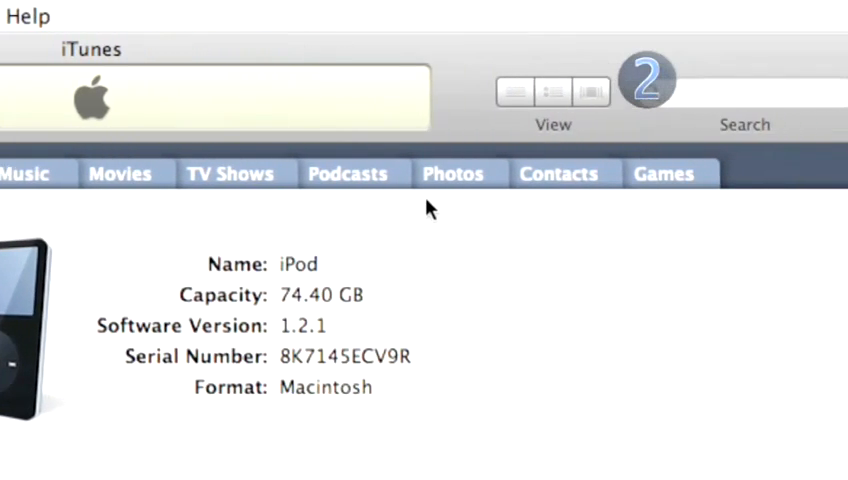
pyautogui.click(452, 173)
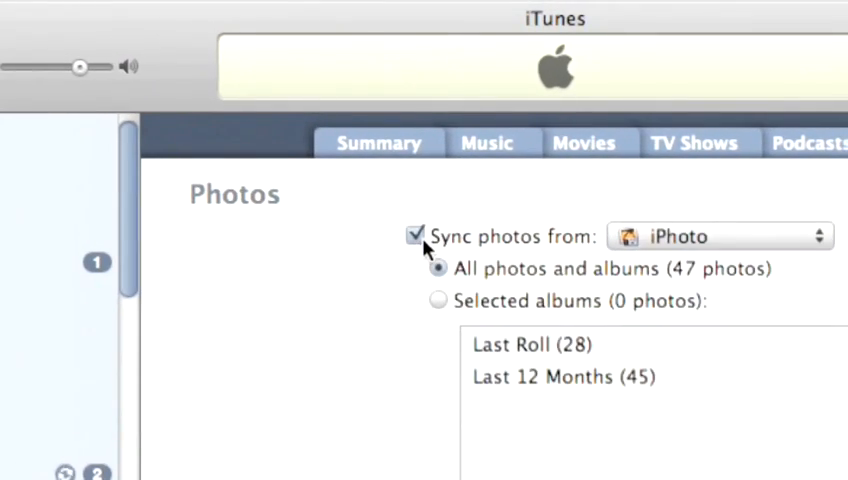
pyautogui.click(414, 241)
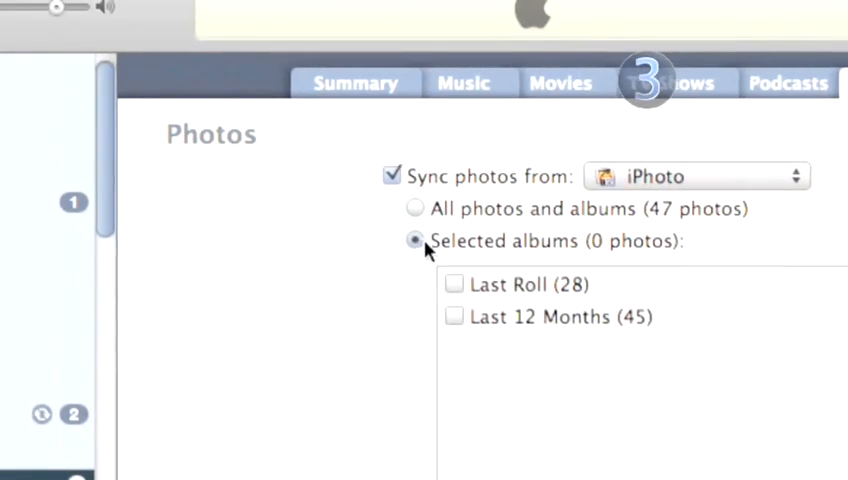
pyautogui.click(454, 284)
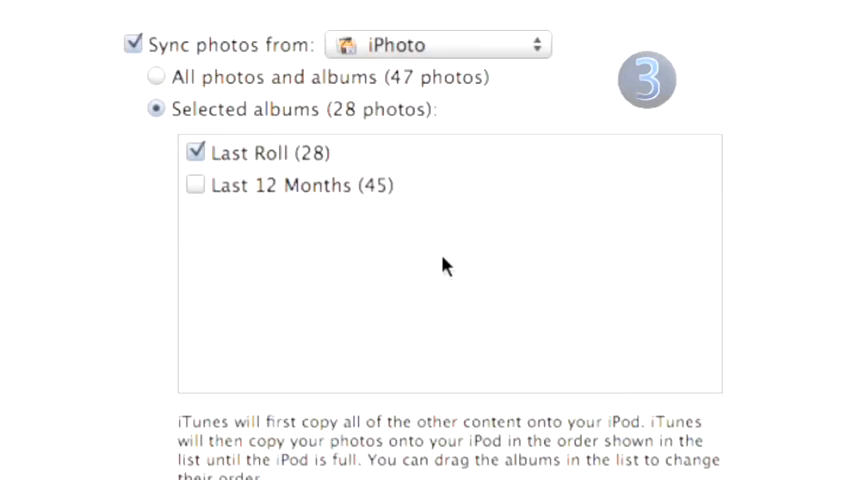